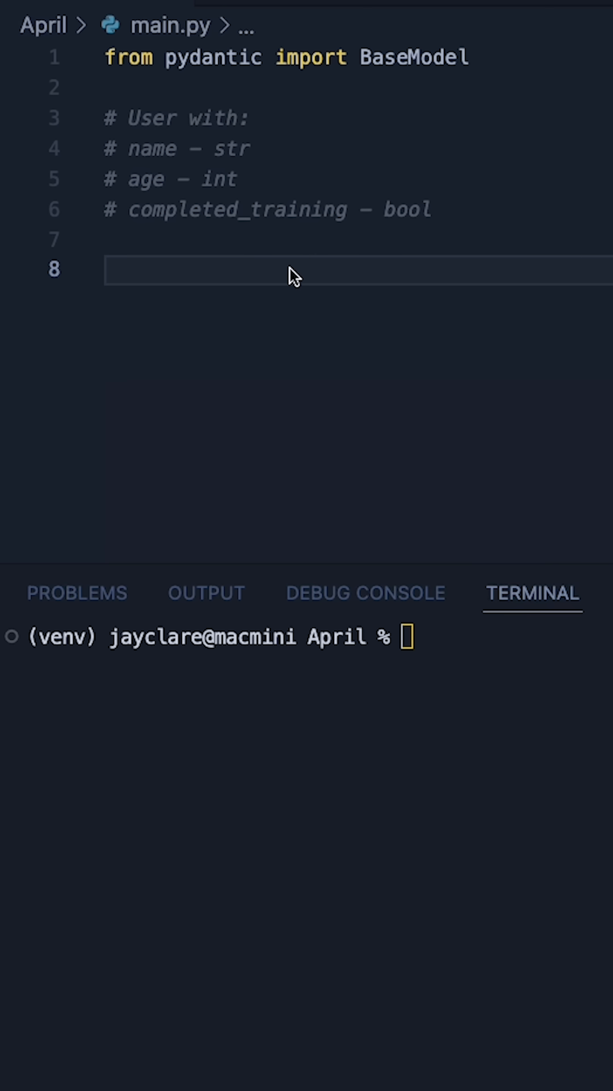
{"action": "mouse_move", "coordinate": [153, 121]}
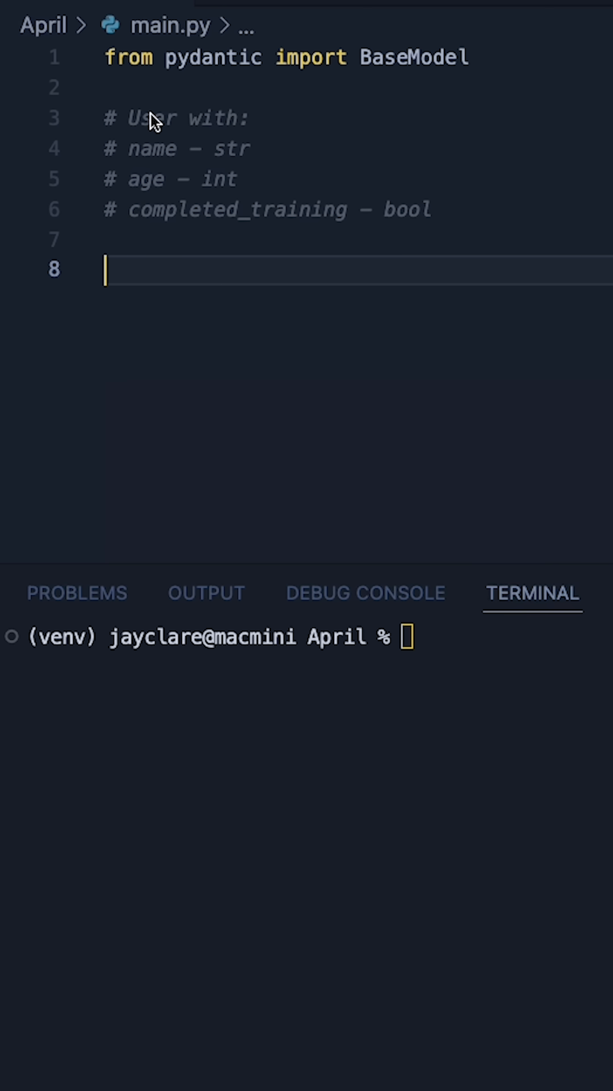
Step: Write class User(BaseModel): and review the name: str field against the comments
{"action": "double_click", "coordinate": [151, 149]}
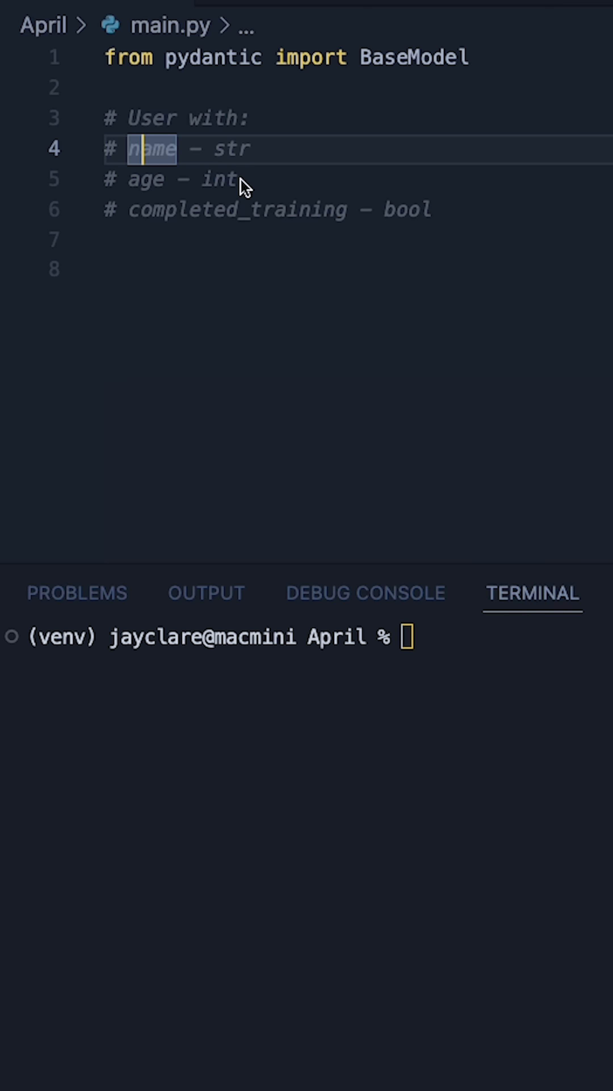
{"action": "mouse_move", "coordinate": [364, 241]}
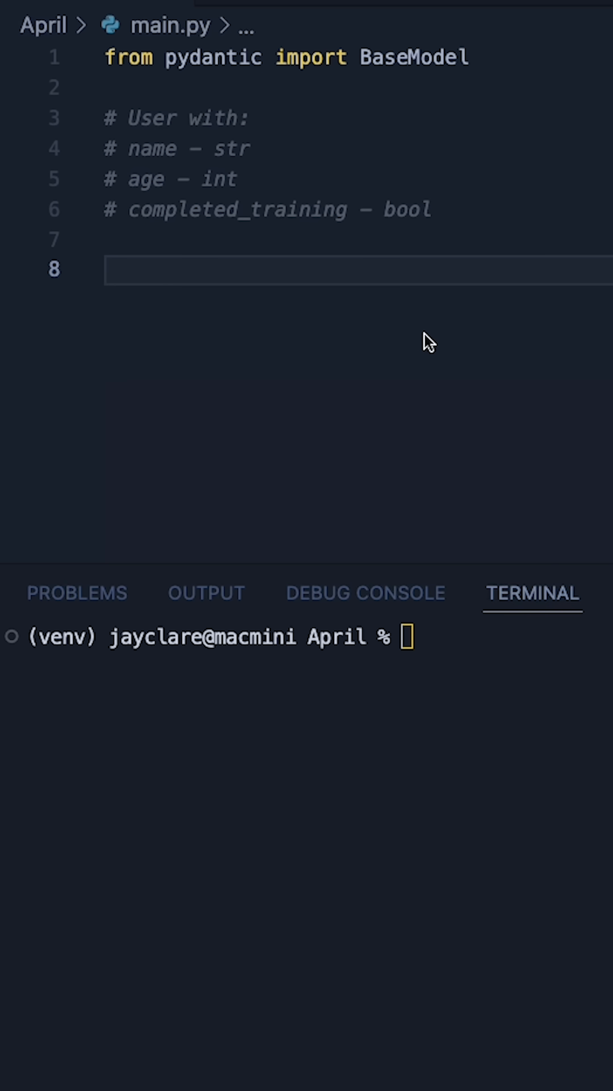
{"action": "mouse_move", "coordinate": [365, 66]}
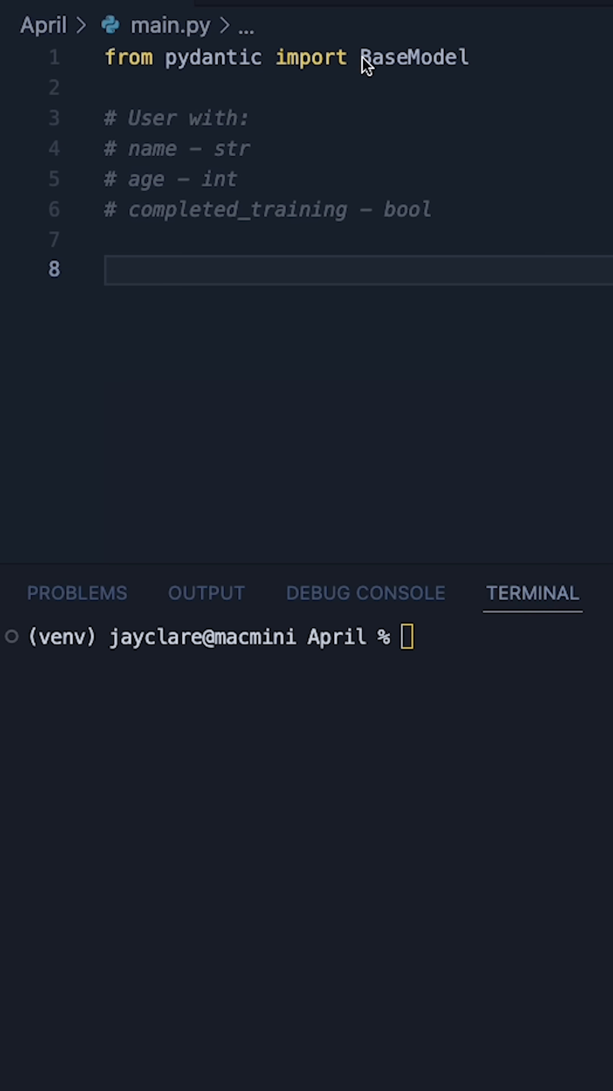
{"action": "type", "text": "class User(BaseModel):"}
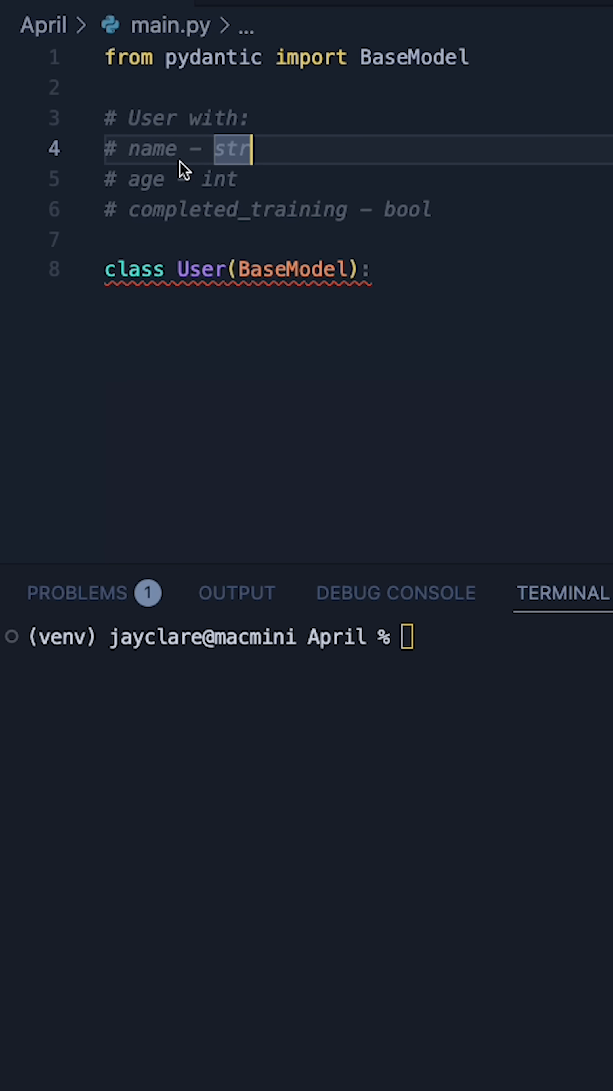
{"action": "mouse_move", "coordinate": [396, 291]}
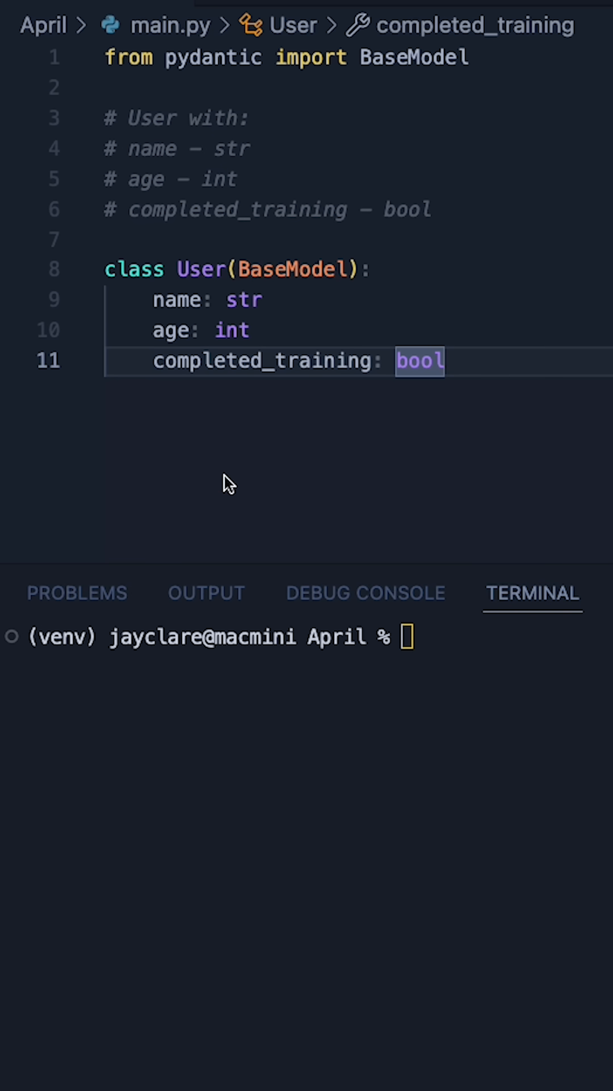
{"action": "left_click", "coordinate": [158, 300]}
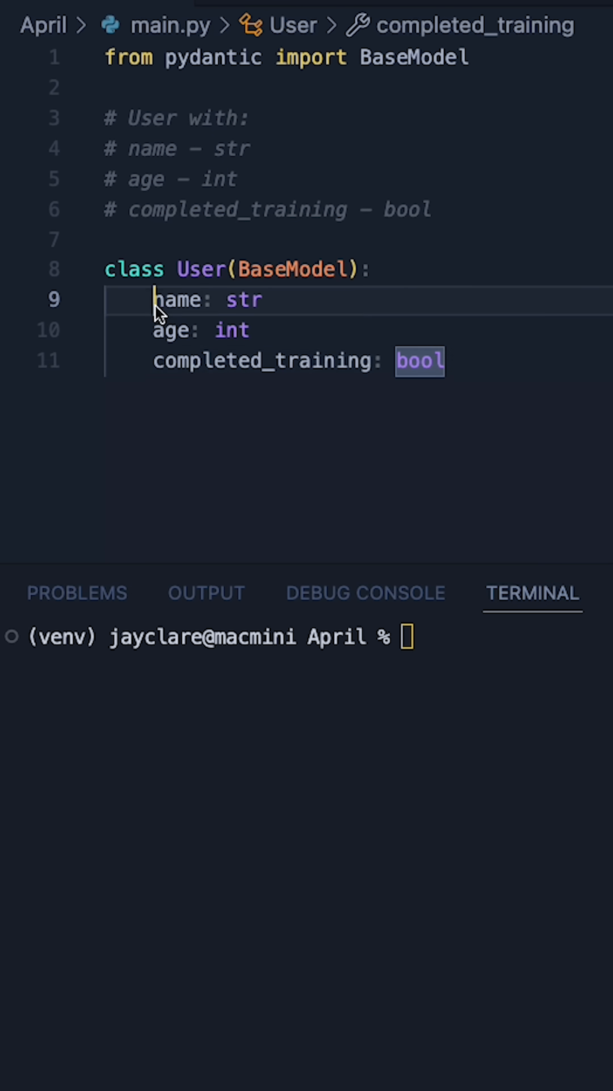
{"action": "left_click", "coordinate": [216, 300]}
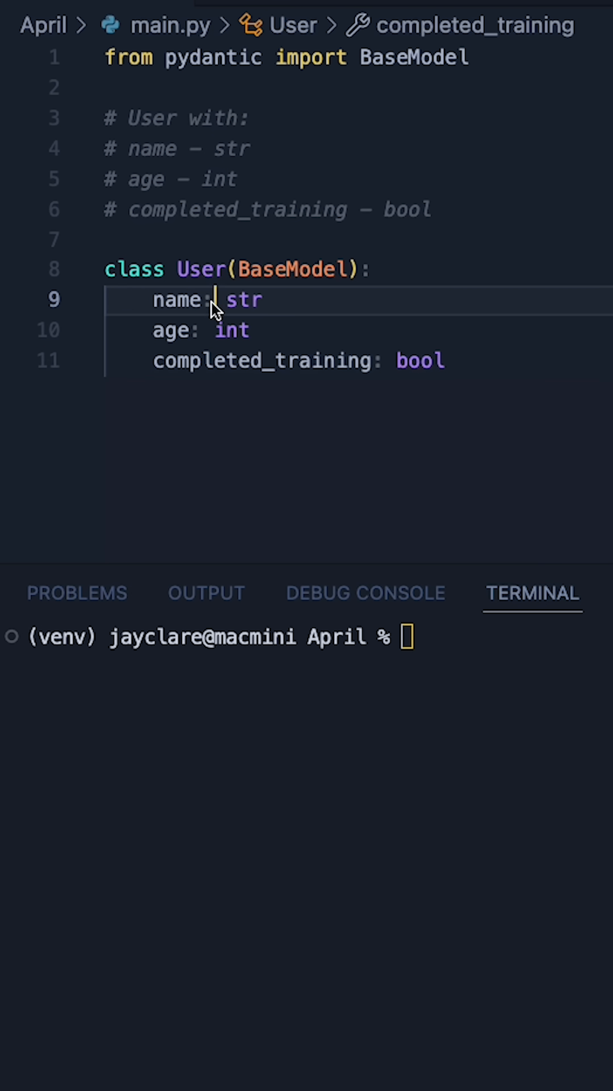
{"action": "double_click", "coordinate": [420, 360]}
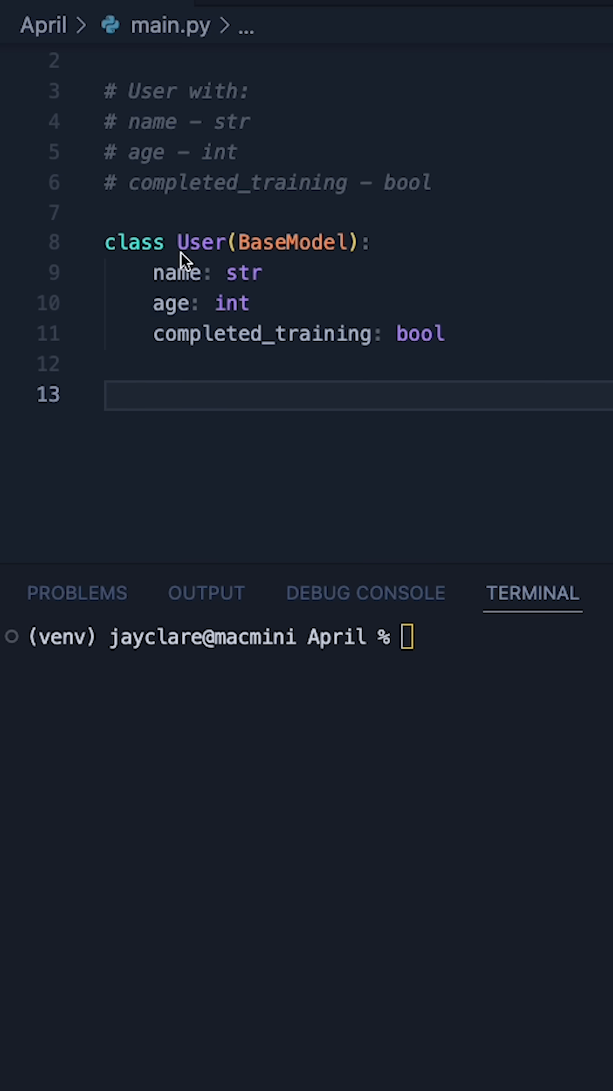
{"action": "mouse_move", "coordinate": [174, 403]}
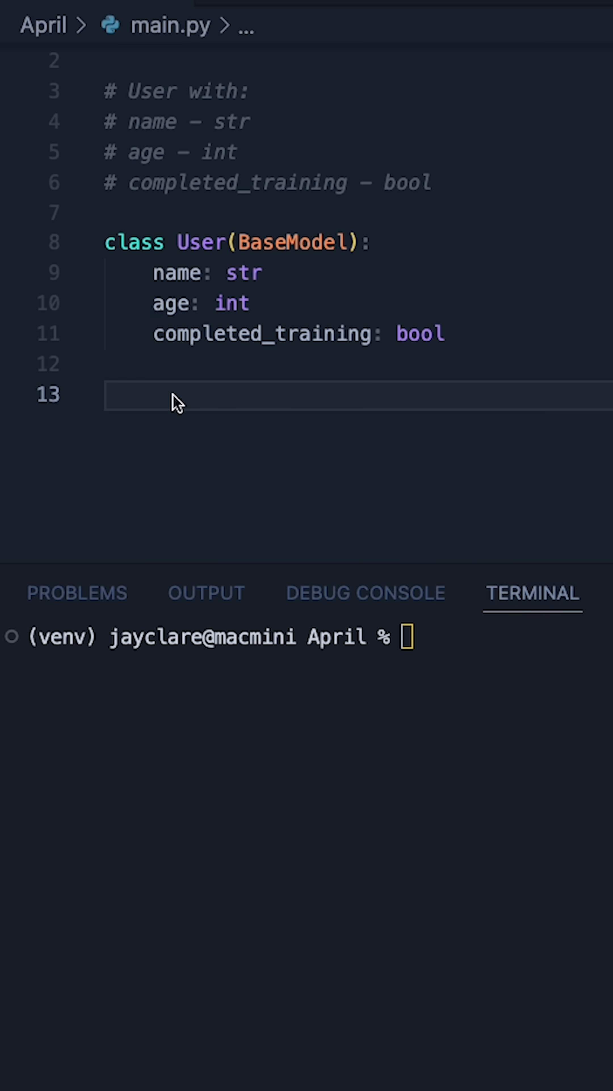
Step: Instantiate User(name="Jo", age=50, completed_training=True), print it and view the terminal output
{"action": "double_click", "coordinate": [175, 273]}
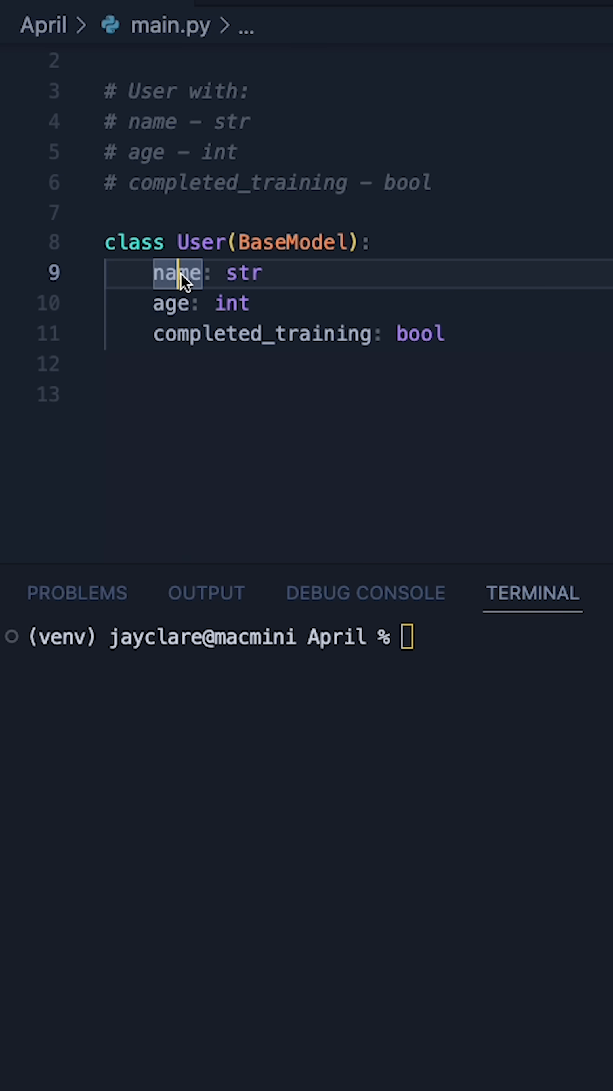
{"action": "left_click", "coordinate": [170, 395]}
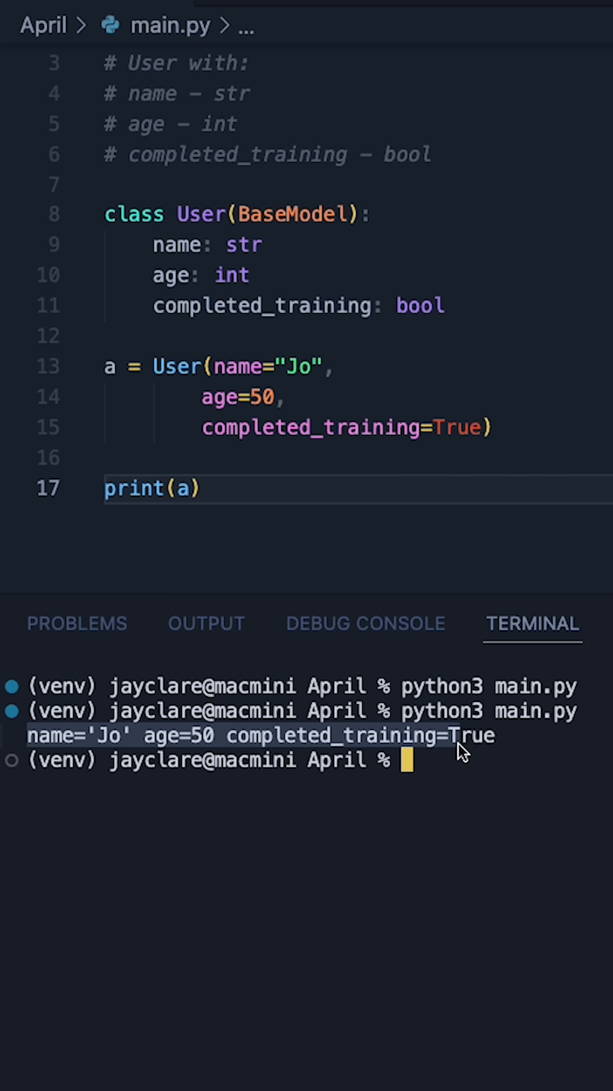
{"action": "scroll", "scroll_direction": "up", "scroll_amount": 3}
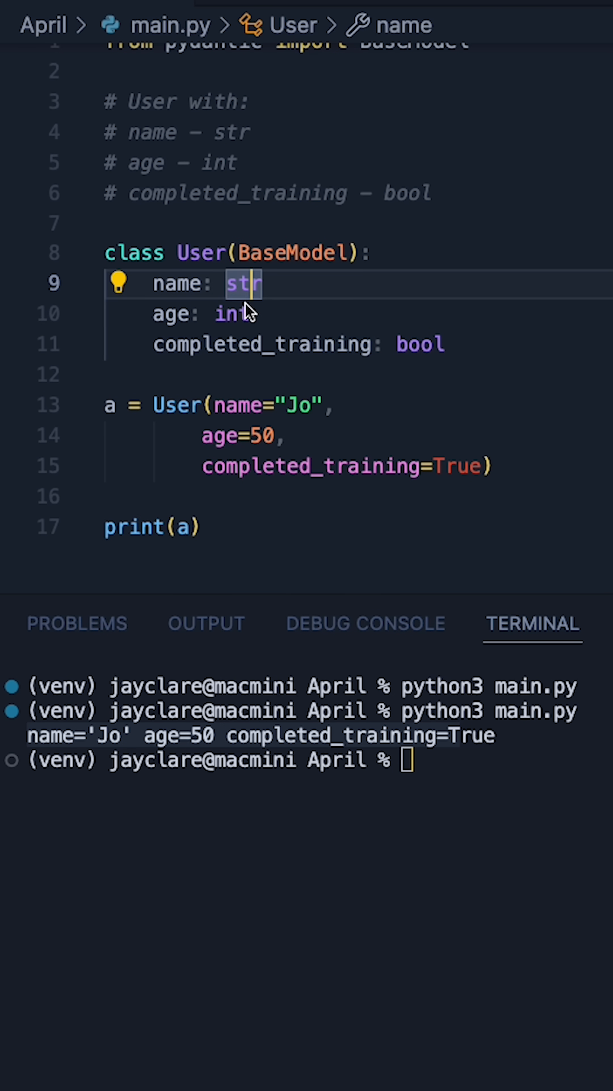
{"action": "mouse_move", "coordinate": [328, 425]}
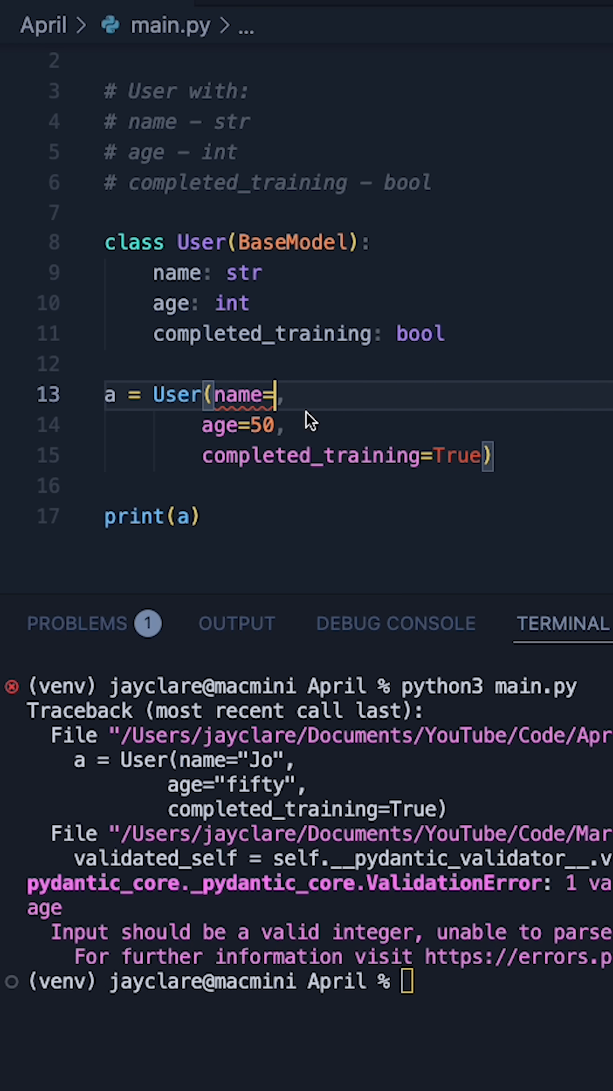
Step: Pass name=123 to User and run main.py to show the ValidationError
{"action": "type", "text": "123"}
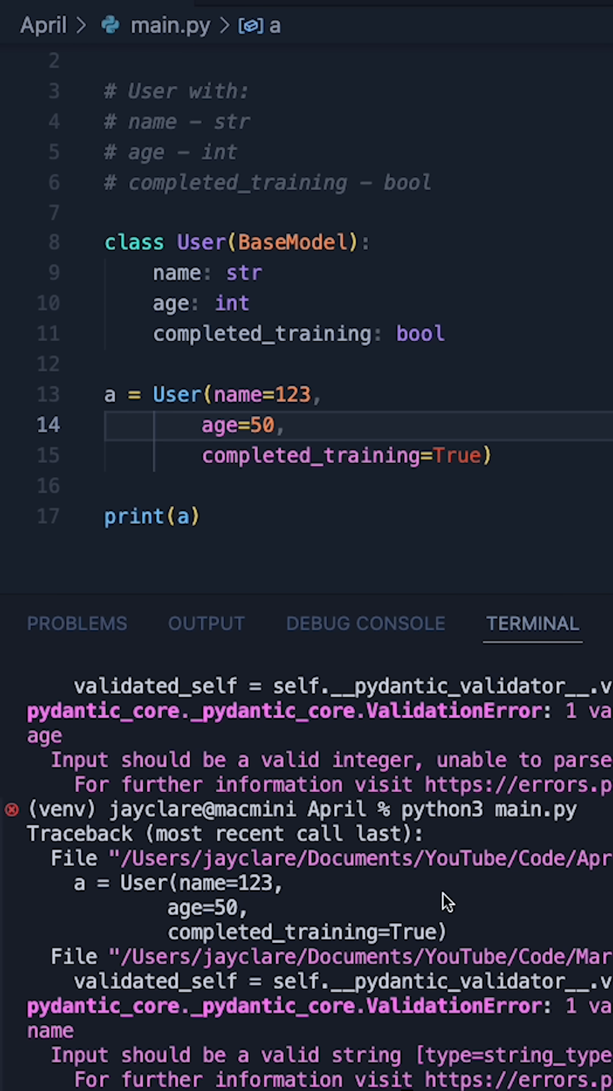
{"action": "mouse_move", "coordinate": [259, 415]}
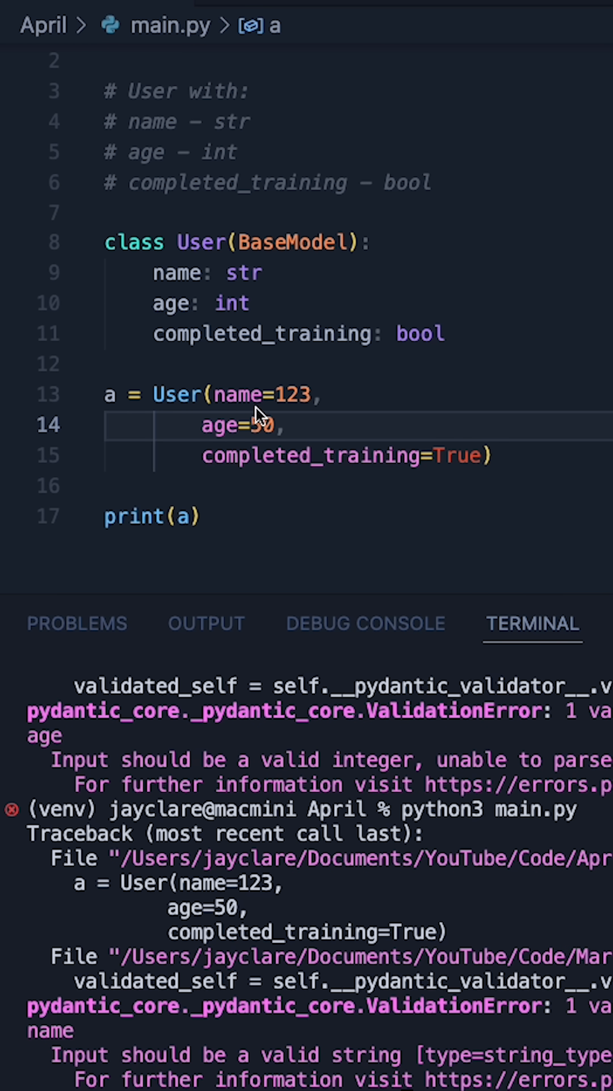
{"action": "double_click", "coordinate": [260, 394]}
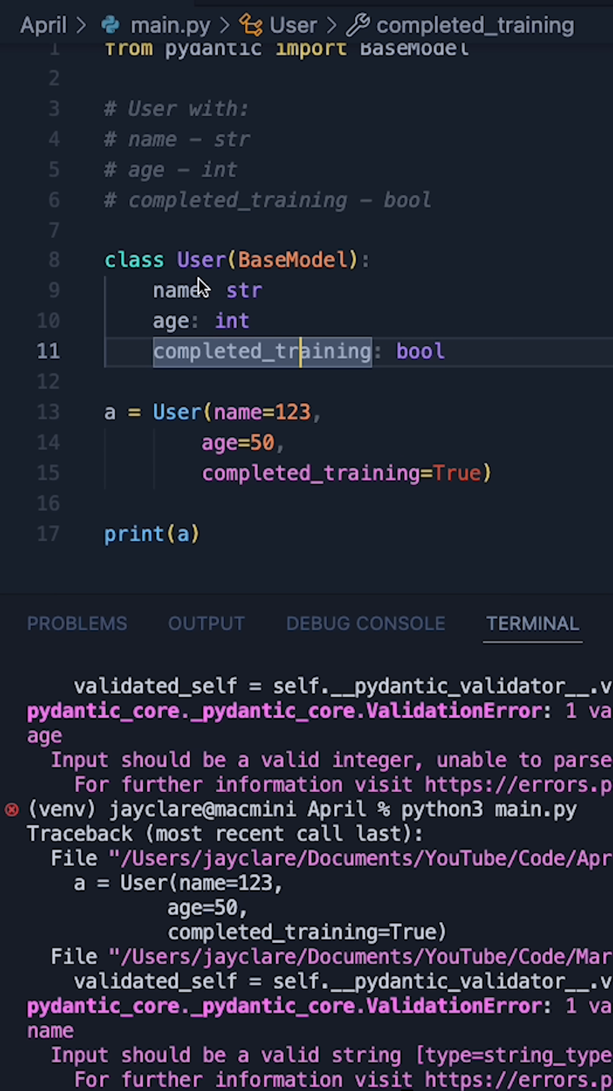
{"action": "double_click", "coordinate": [243, 291]}
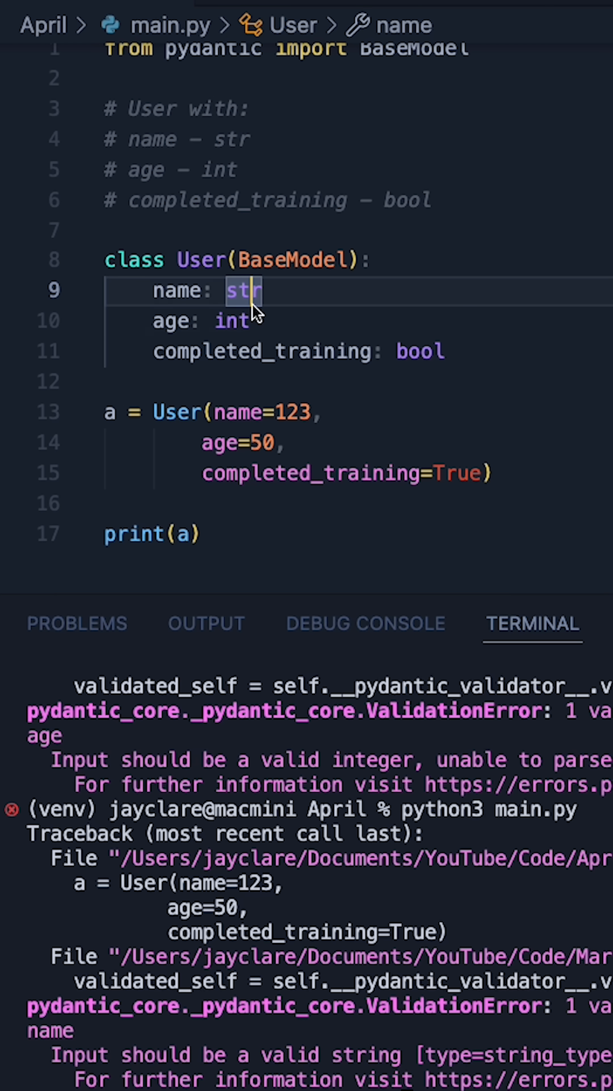
{"action": "left_click", "coordinate": [473, 503]}
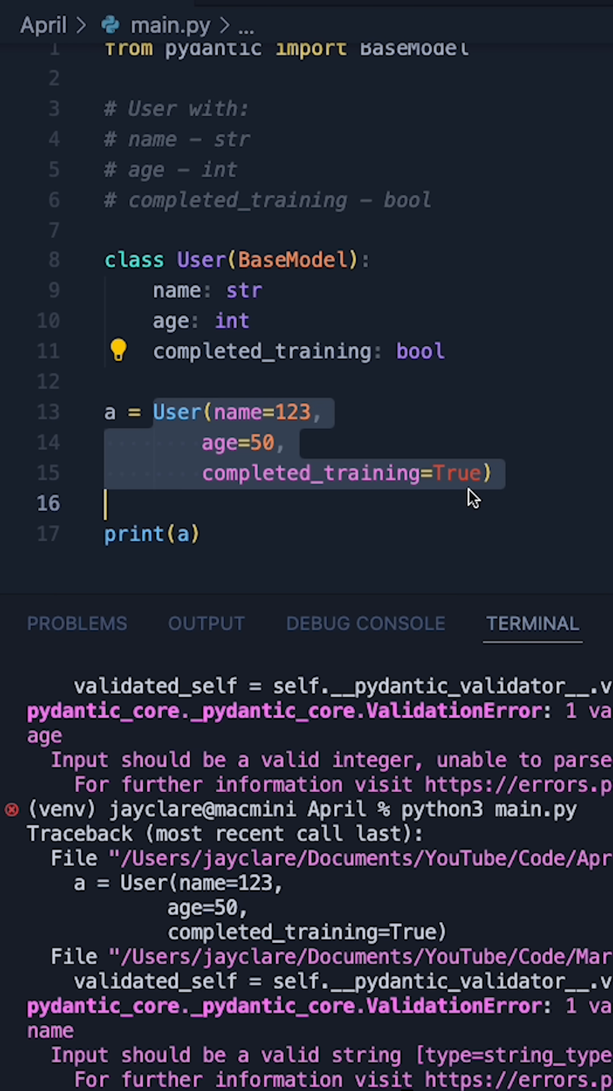